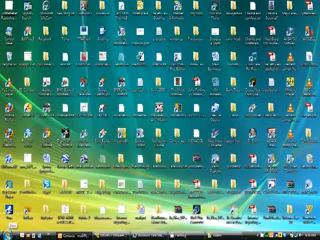
- Launch GIMP 2.6 from its desktop shortcut
{"action": "left_click", "coordinate": [8, 233]}
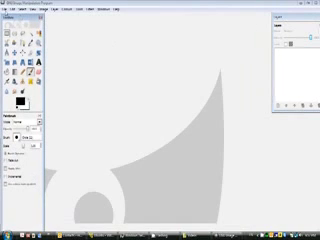
{"action": "left_click", "coordinate": [15, 9]}
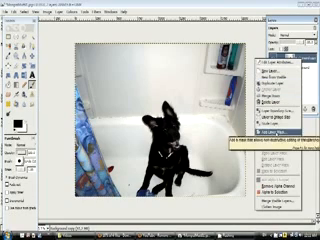
- Add a layer mask to the dog photo layer from the Layers dialog
{"action": "left_click", "coordinate": [278, 96]}
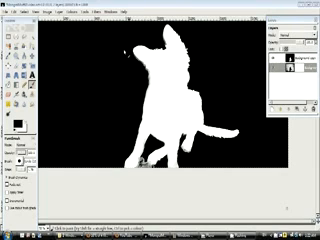
{"action": "left_click", "coordinate": [28, 9]}
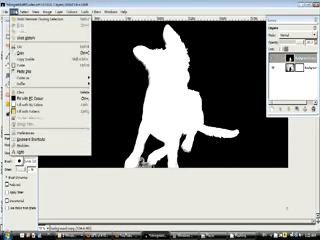
{"action": "left_click", "coordinate": [38, 16]}
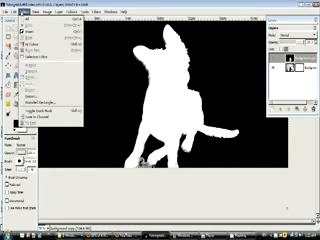
{"action": "left_click", "coordinate": [31, 8]}
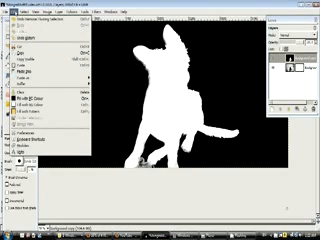